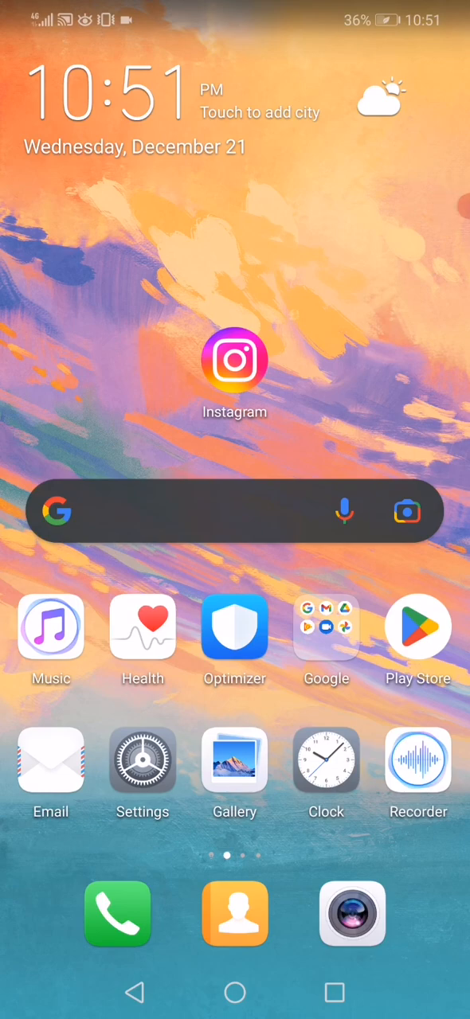
# - Launch the Settings app from the home screen
pyautogui.click(142, 761)
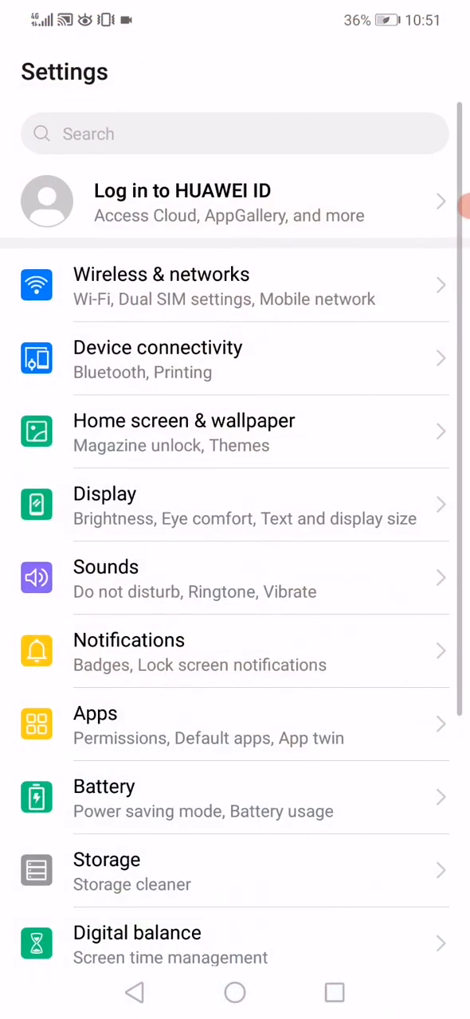
# - Switch Wi-Fi on under Wireless & networks and return to the main settings list
pyautogui.click(235, 286)
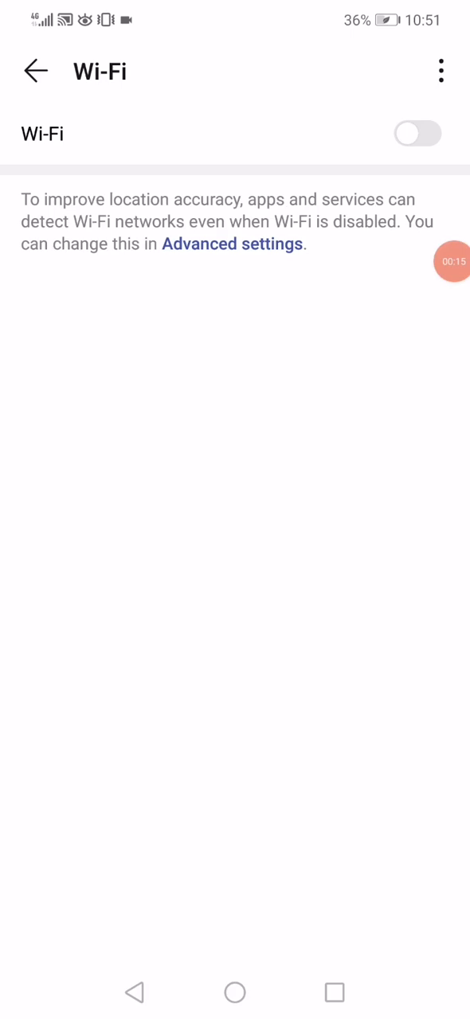
pyautogui.click(415, 134)
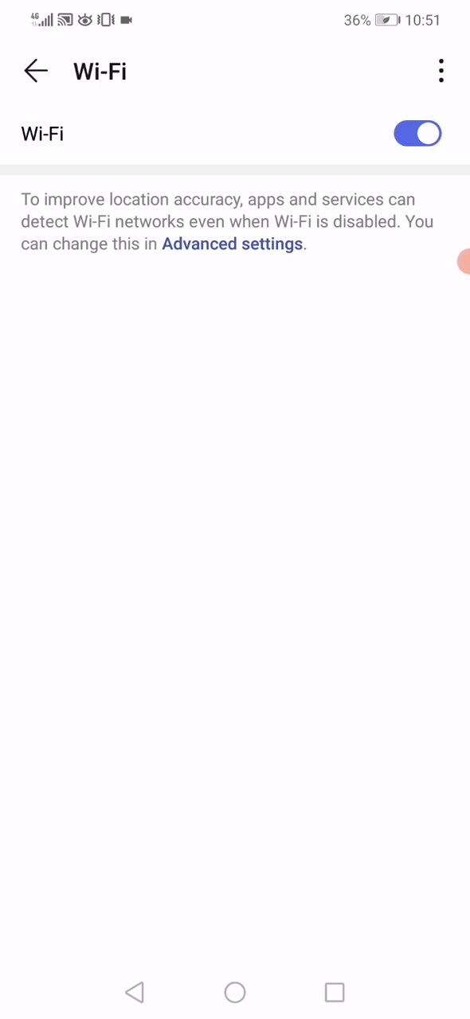
pyautogui.click(32, 70)
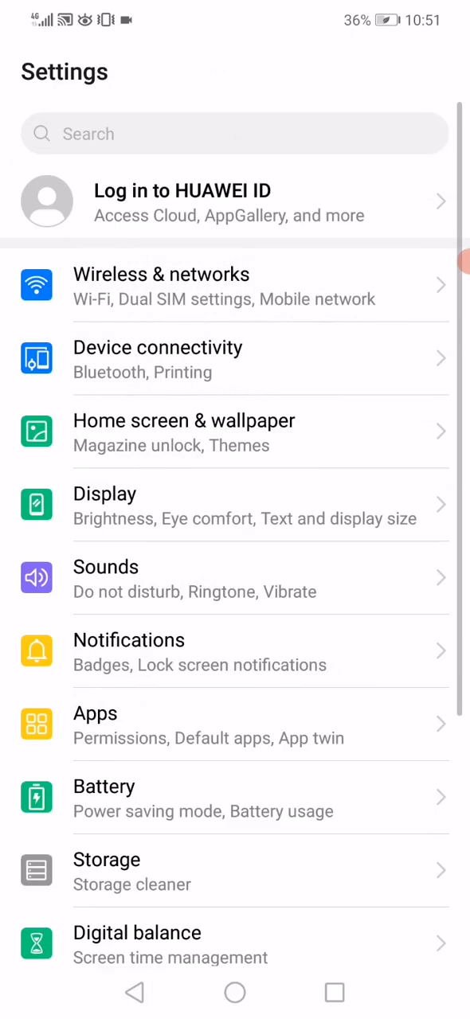
# - Go through Apps to Instagram and bring up its Notifications management page
pyautogui.scroll(3)
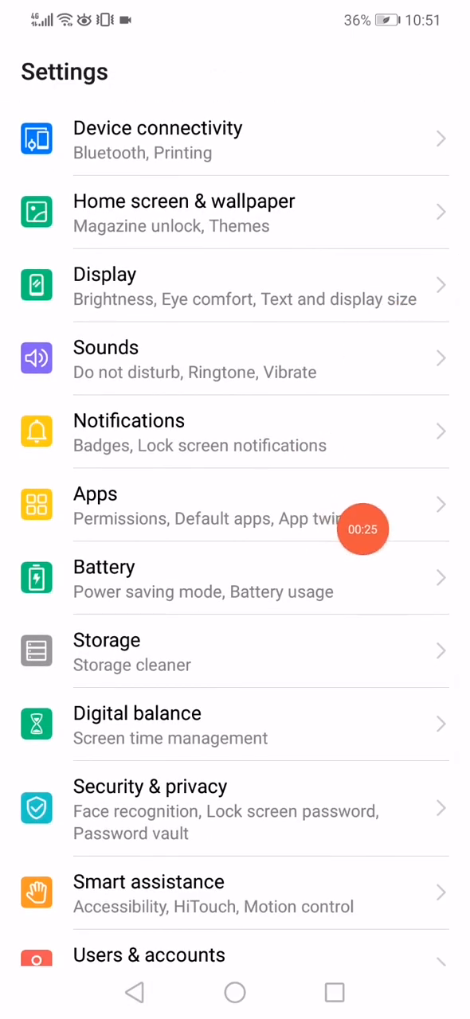
pyautogui.click(236, 506)
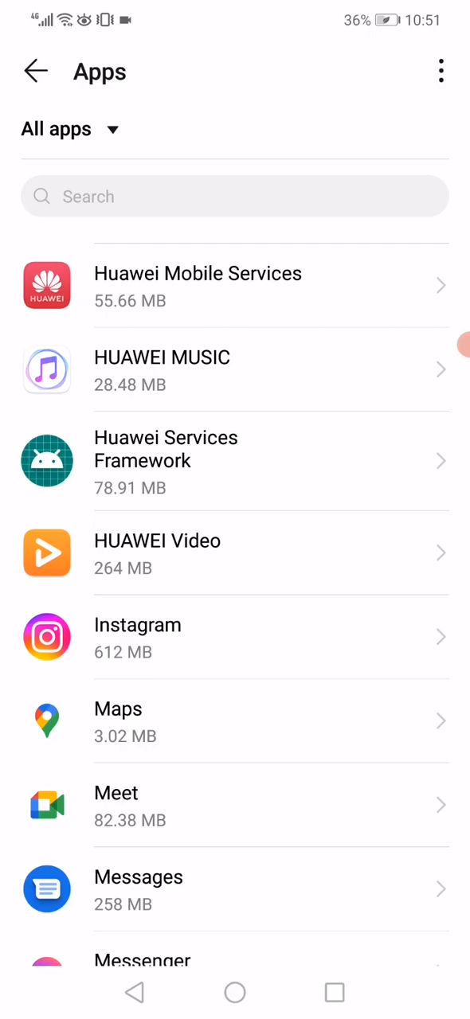
pyautogui.scroll(3)
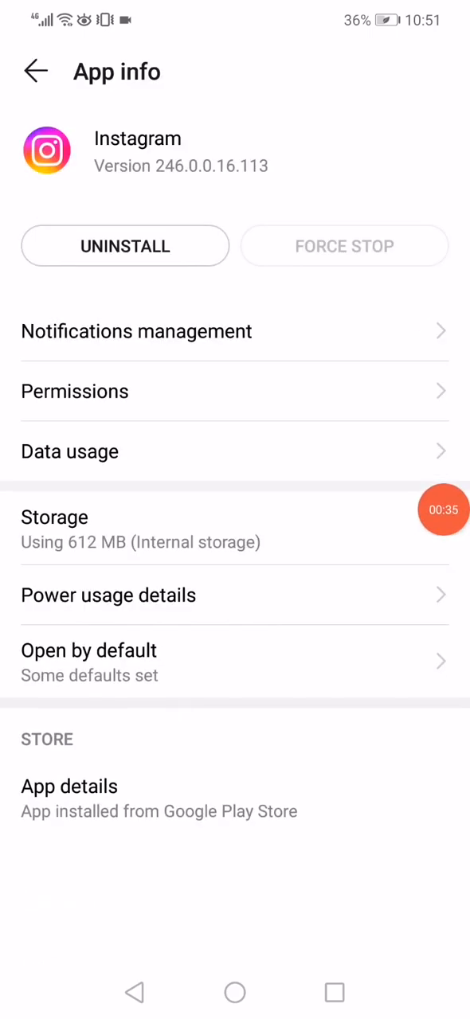
pyautogui.click(135, 331)
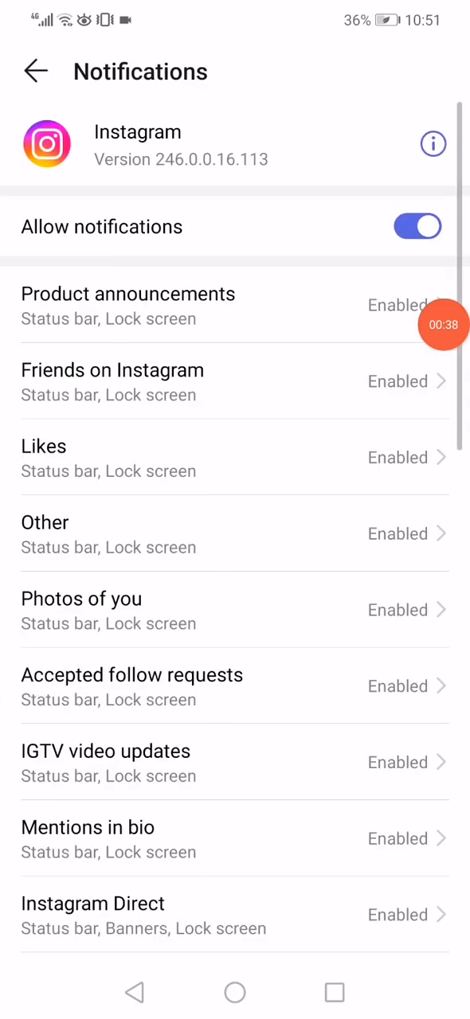
# - Confirm all Instagram notification categories stay enabled and clear its cached data in Storage
pyautogui.scroll(-3)
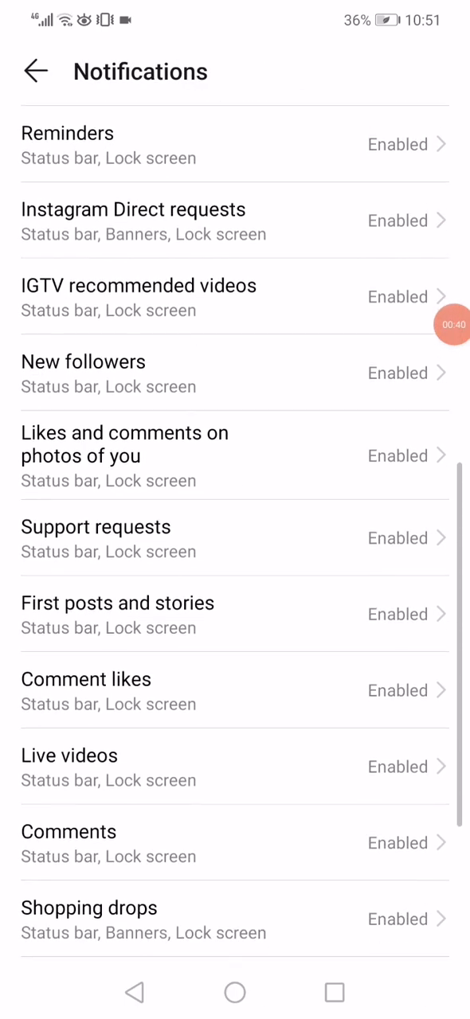
pyautogui.scroll(-3)
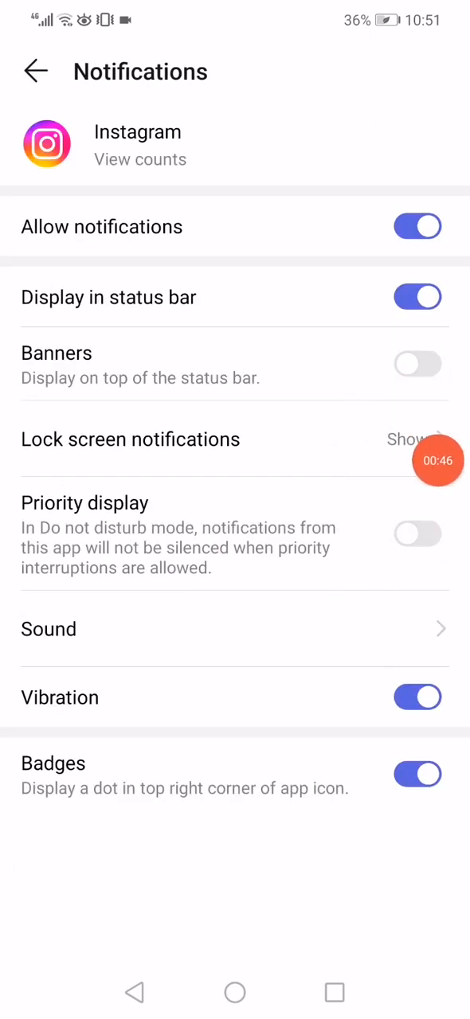
pyautogui.click(35, 70)
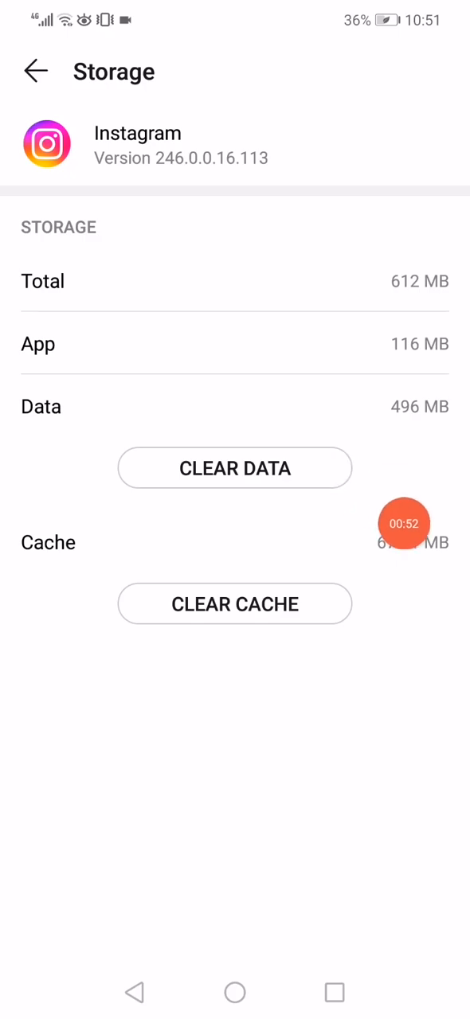
pyautogui.click(35, 70)
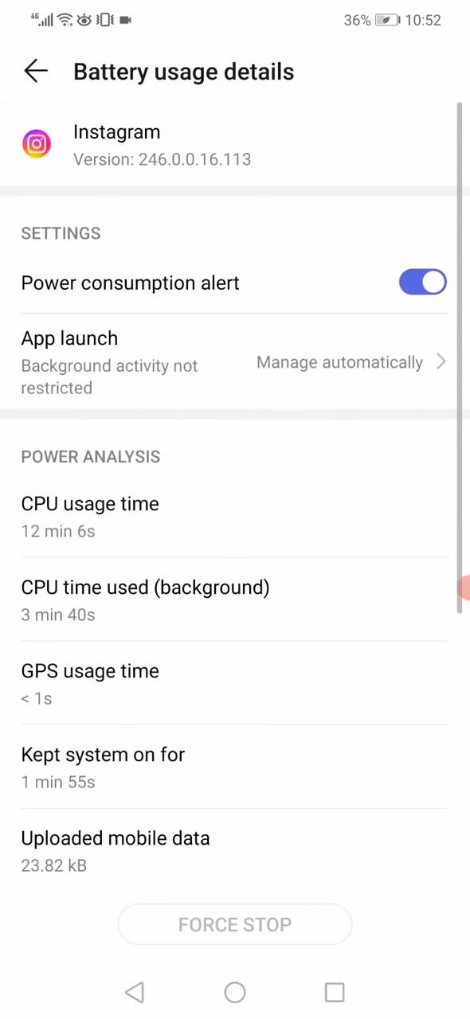
# - Disable Instagram's power consumption alert, then begin updating Instagram from the Play Store
pyautogui.click(423, 283)
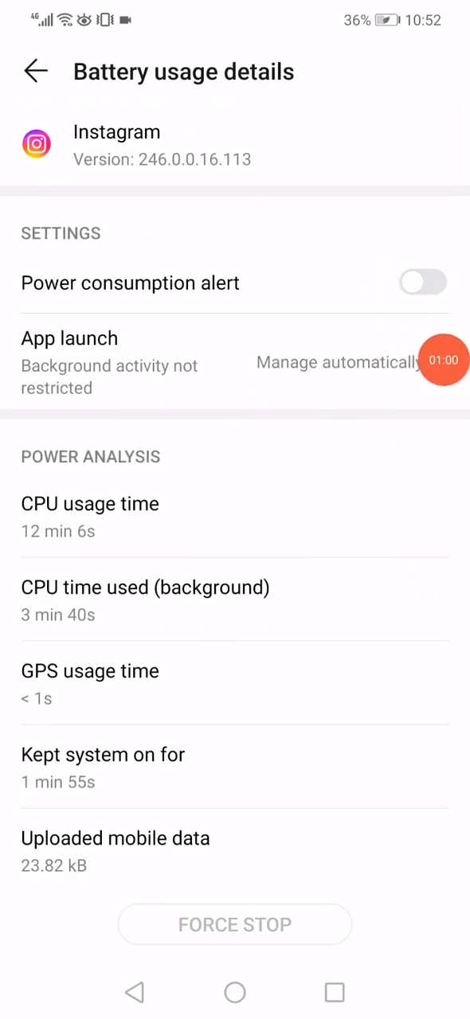
pyautogui.click(234, 993)
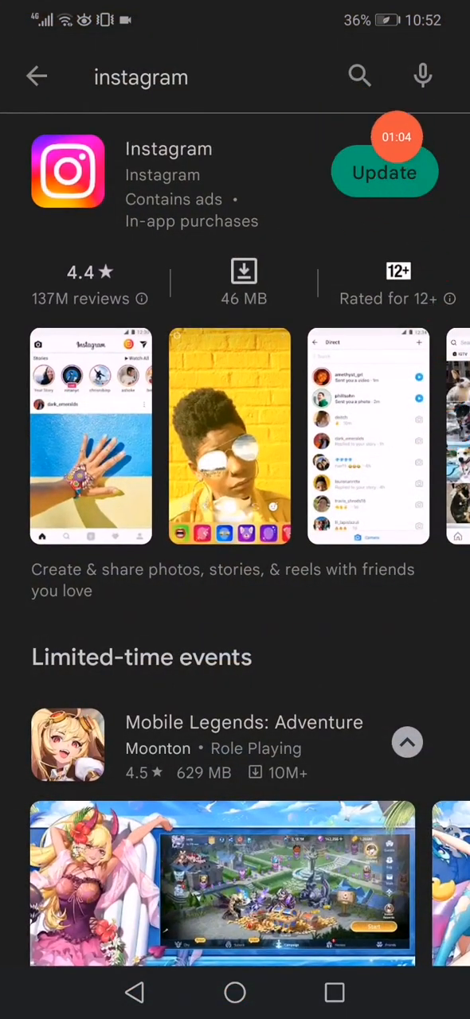
pyautogui.click(236, 992)
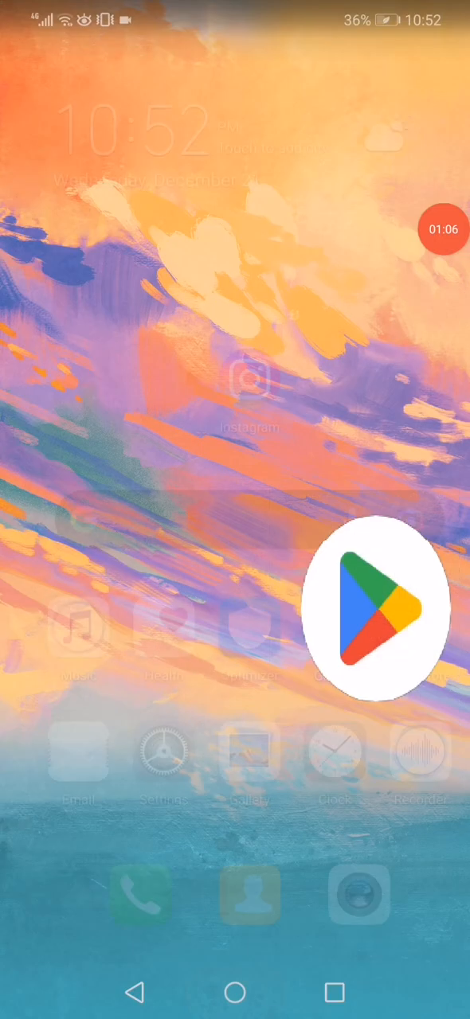